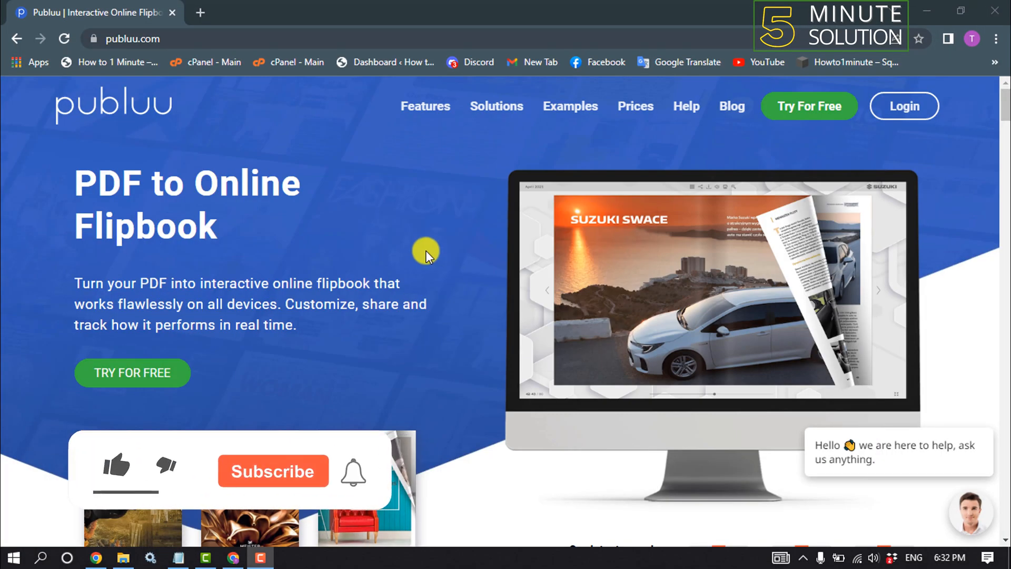
# Step: Go from the Publuu homepage to the free registration page via TRY FOR FREE
pyautogui.click(115, 465)
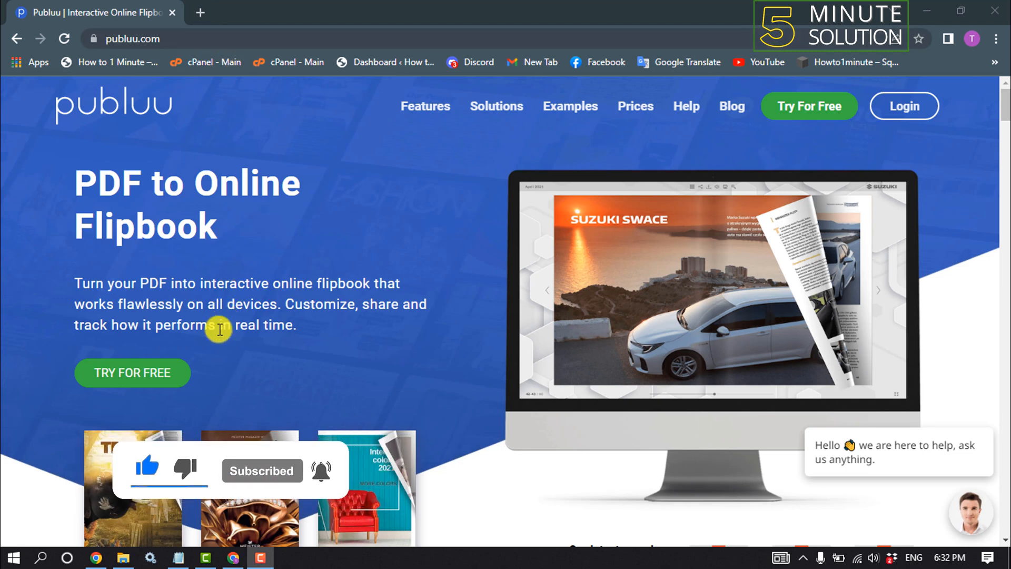
pyautogui.click(132, 373)
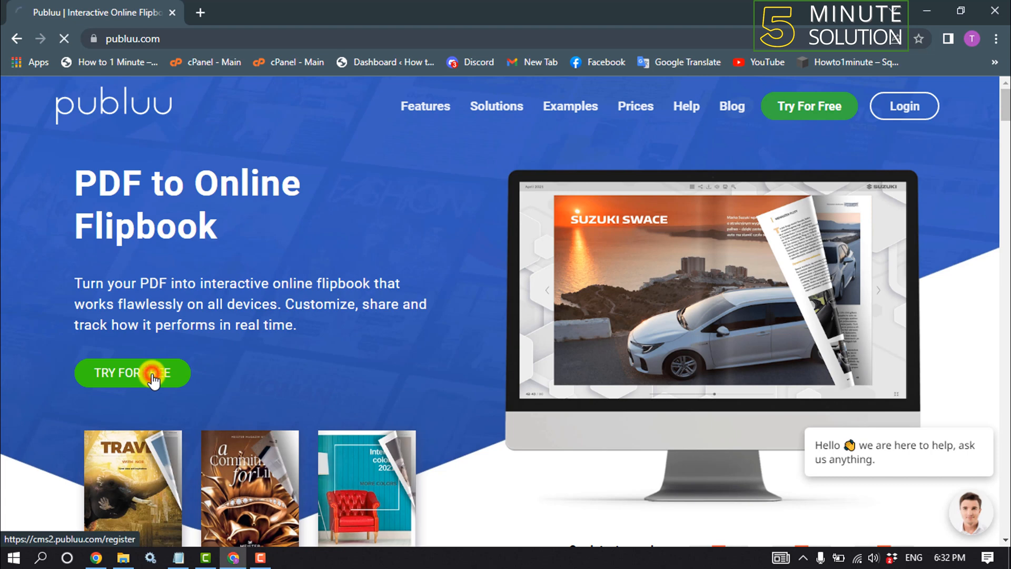
# Step: Submit the Register form with first name, e-mail and password filled in
pyautogui.click(132, 373)
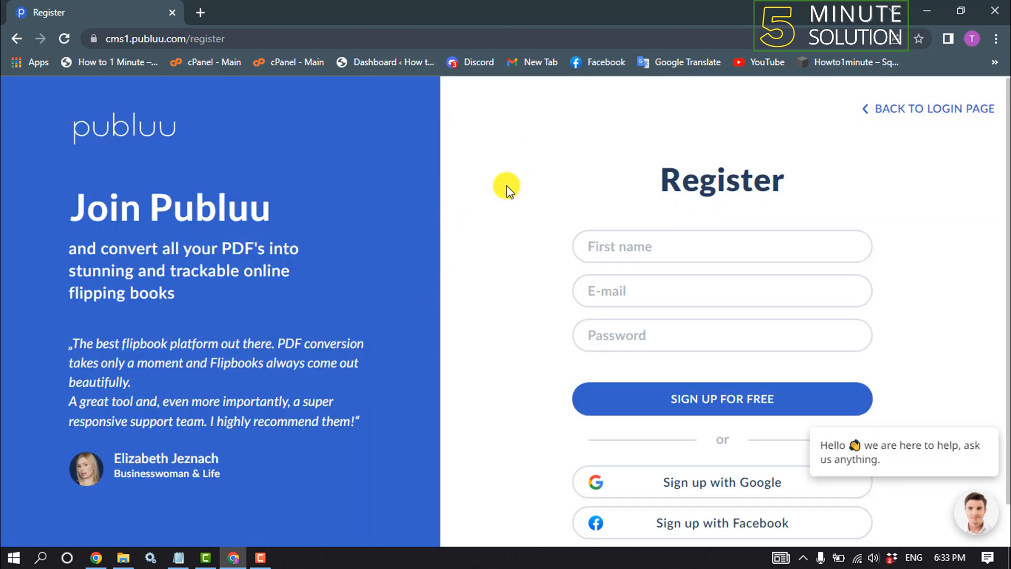
pyautogui.moveTo(690, 271)
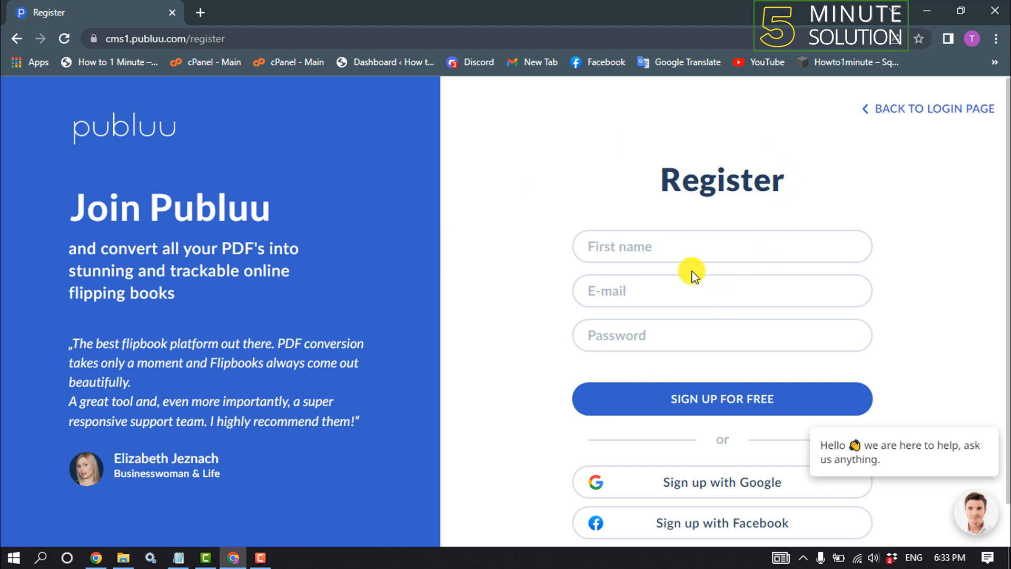
pyautogui.moveTo(745, 253)
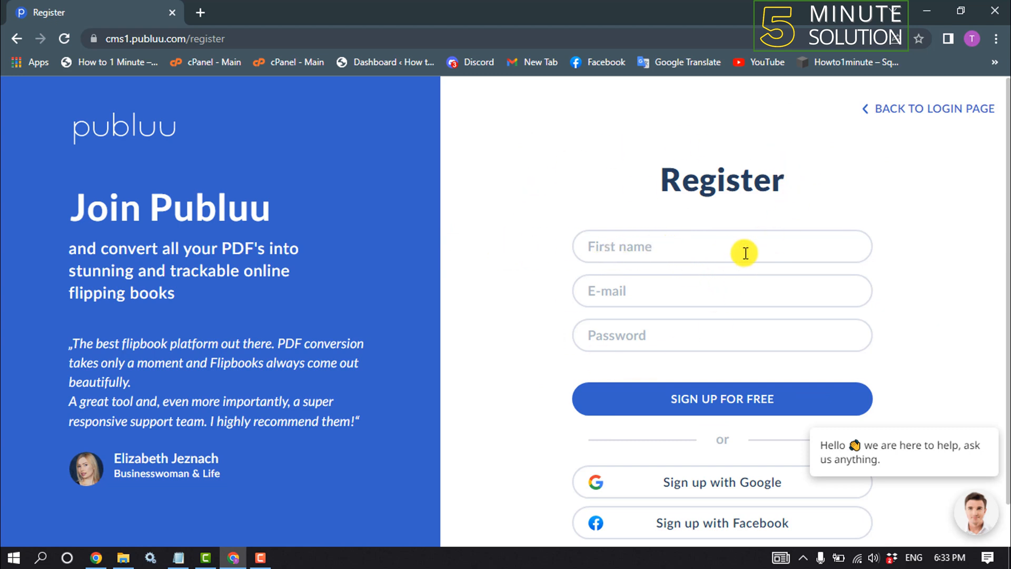
pyautogui.moveTo(699, 333)
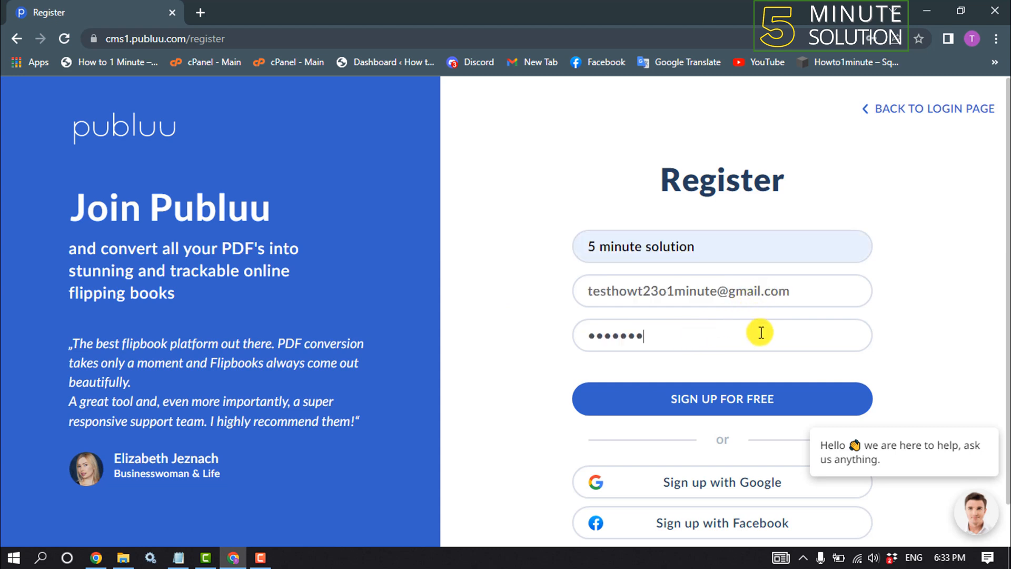
pyautogui.click(722, 398)
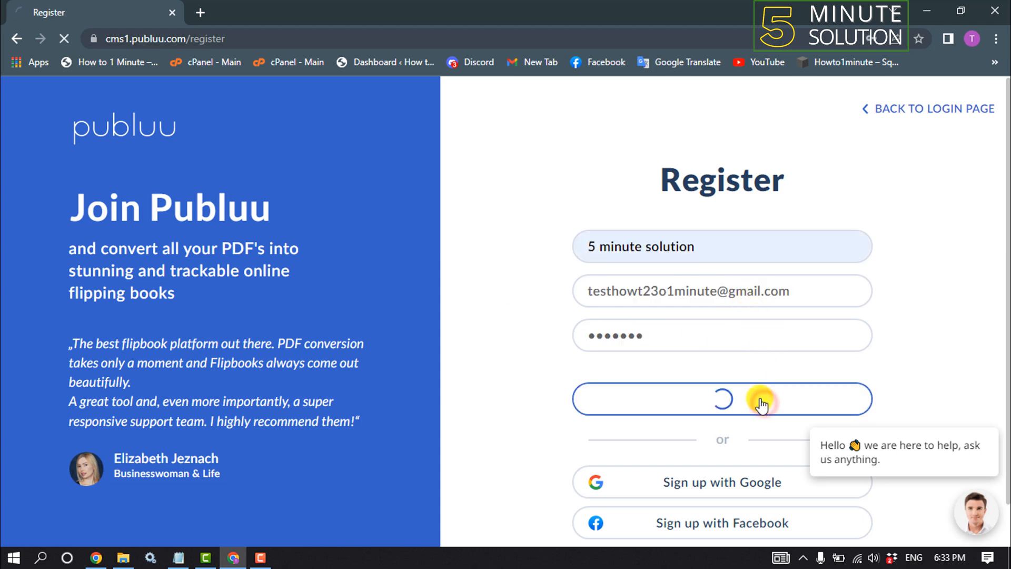
# Step: Choose Upload your PDF further down the Welcome to Publuu page
pyautogui.click(721, 399)
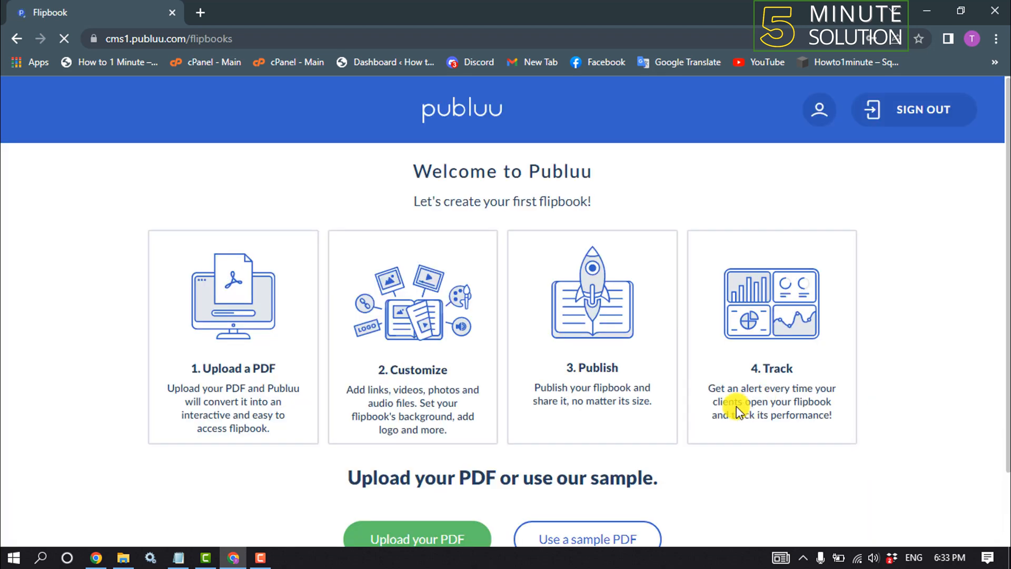
pyautogui.scroll(-3)
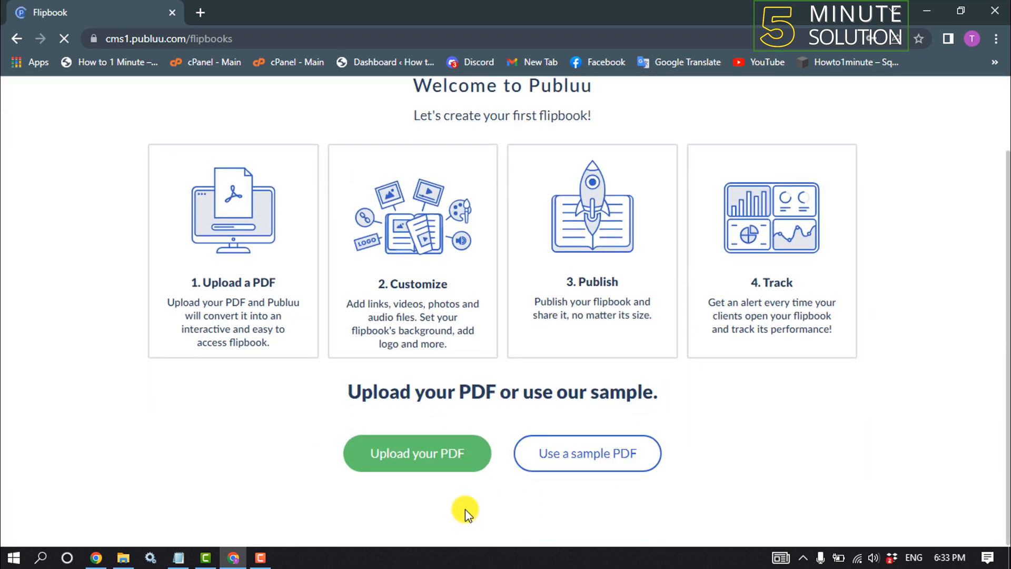
pyautogui.click(416, 453)
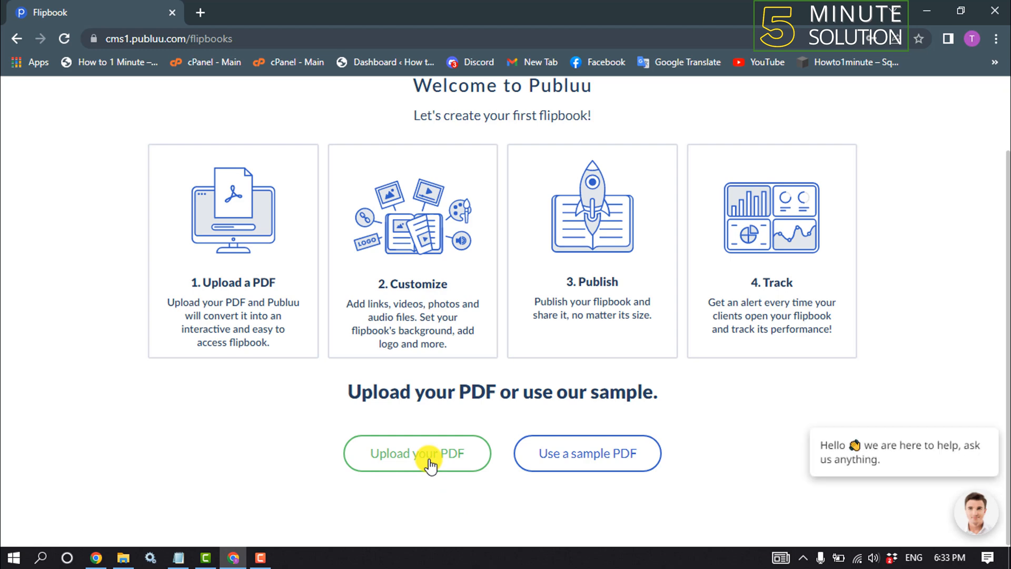
# Step: Bring up the file-open dialog and scroll toward file-example_PDF_1MB.pdf in Downloads
pyautogui.click(418, 454)
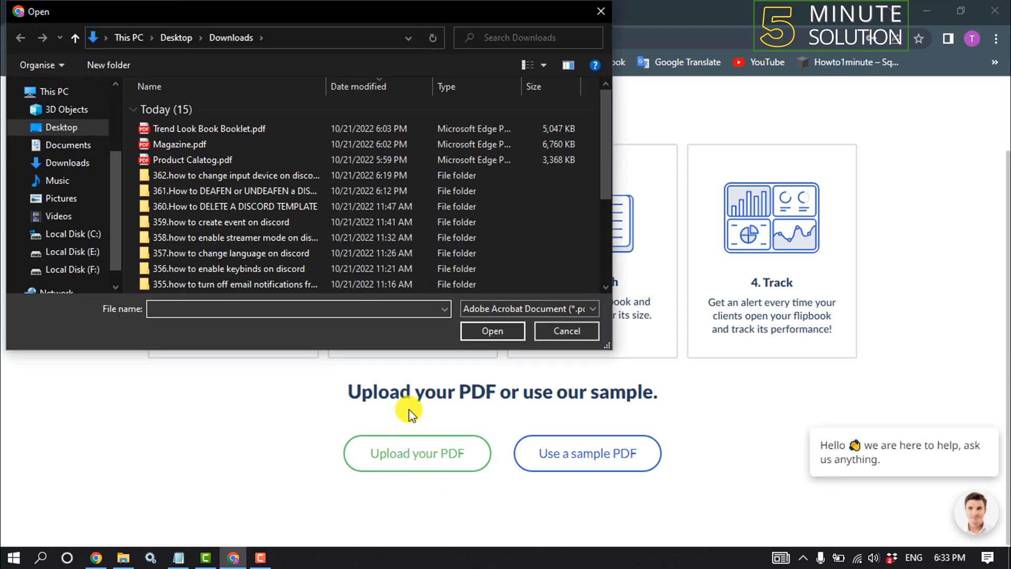
pyautogui.scroll(-3)
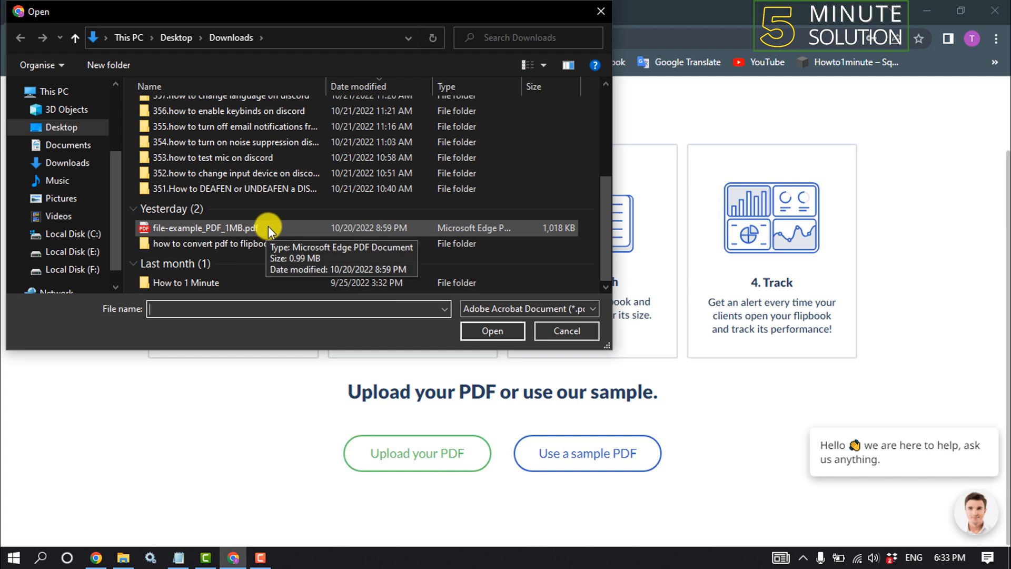
pyautogui.moveTo(273, 250)
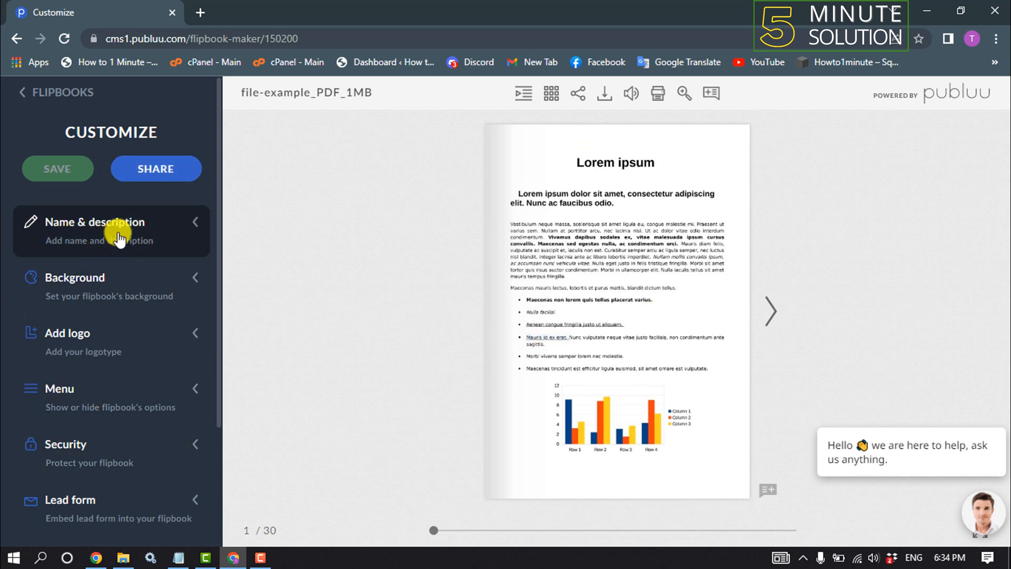
# Step: Review the flipbook's name and description fields, then show the background theme choices
pyautogui.click(94, 222)
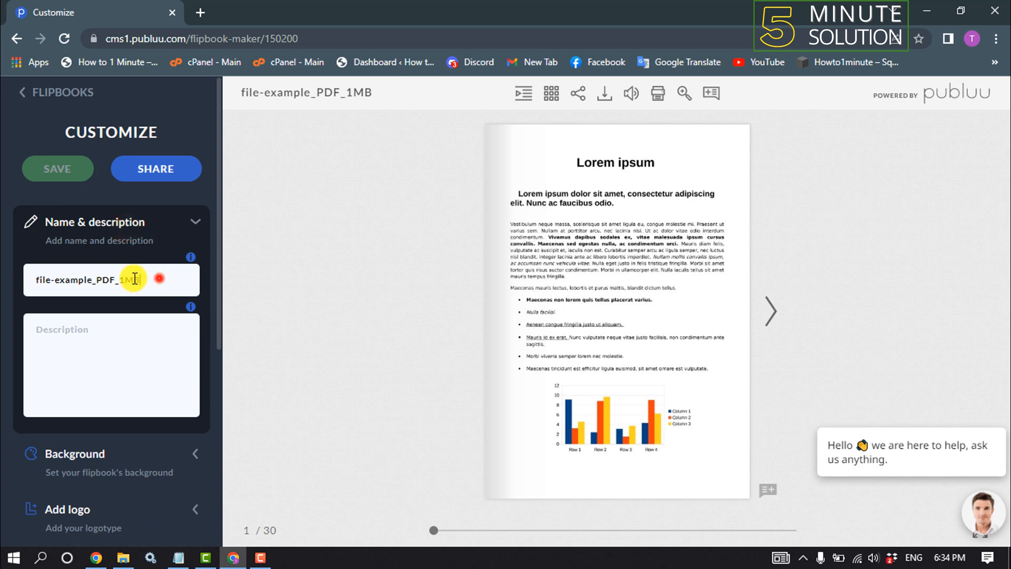
pyautogui.tripleClick(111, 279)
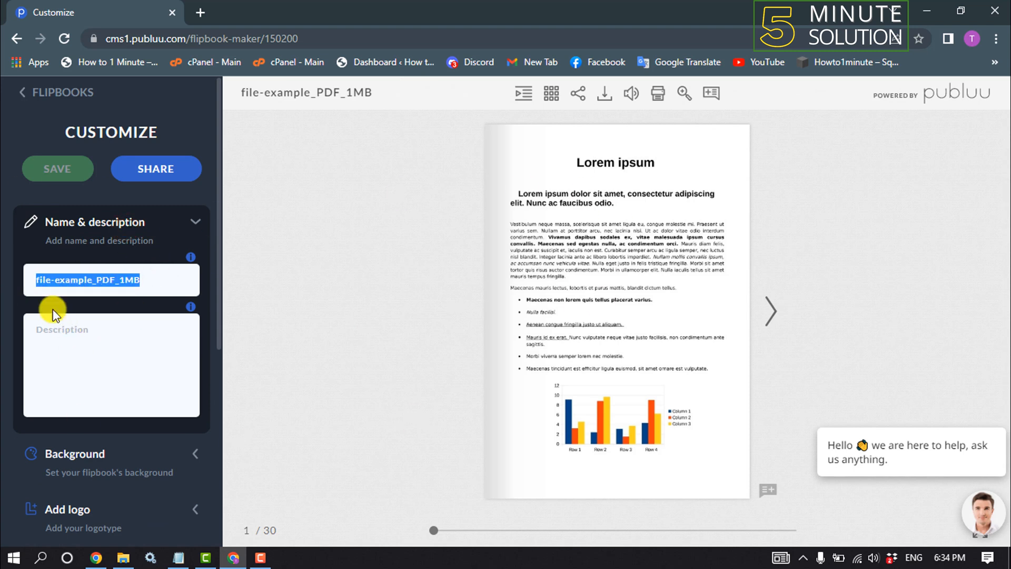
pyautogui.click(102, 393)
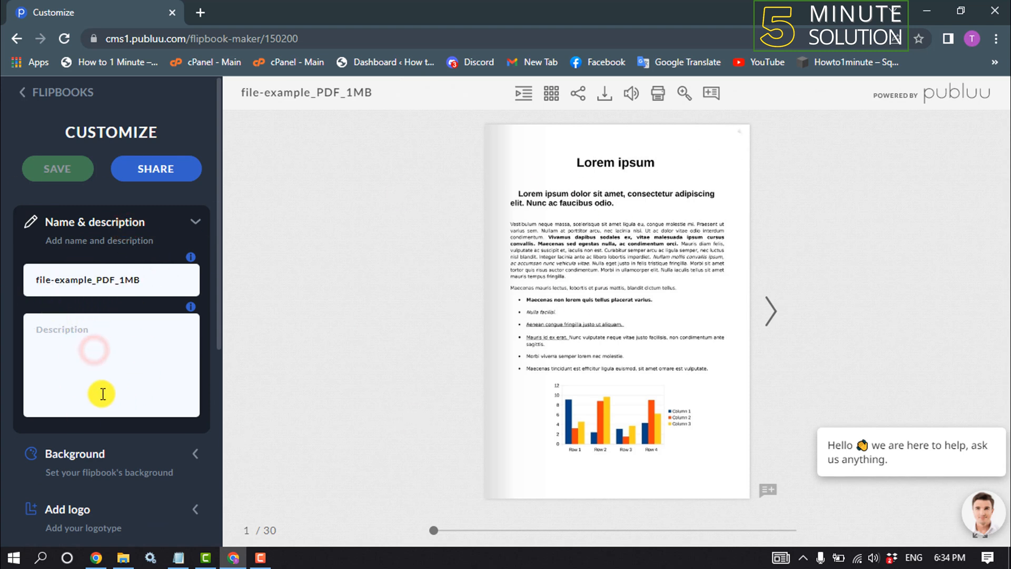
pyautogui.click(74, 278)
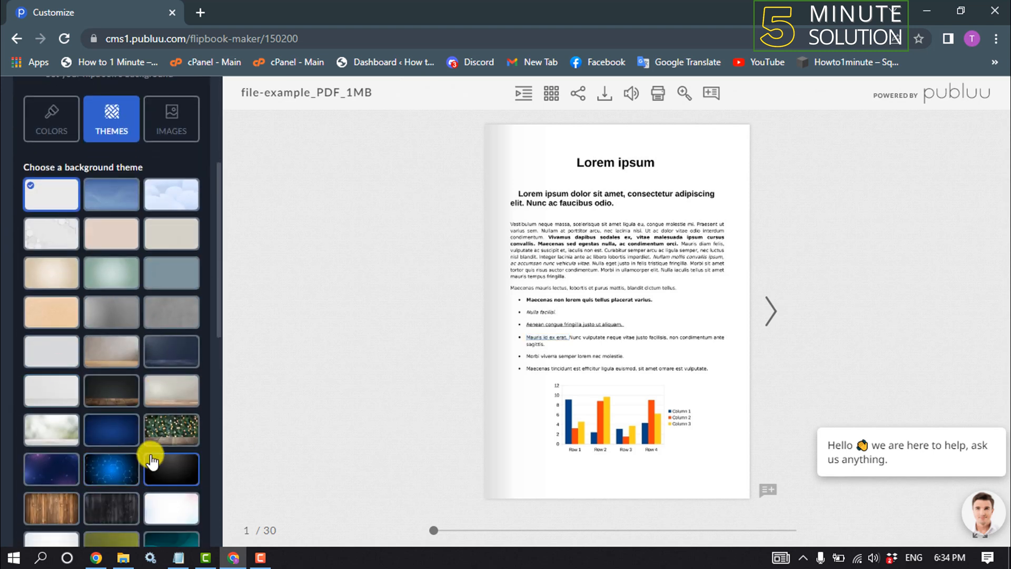
# Step: Apply the bokeh-lights over wooden floor theme and expand the Add logo settings
pyautogui.click(171, 431)
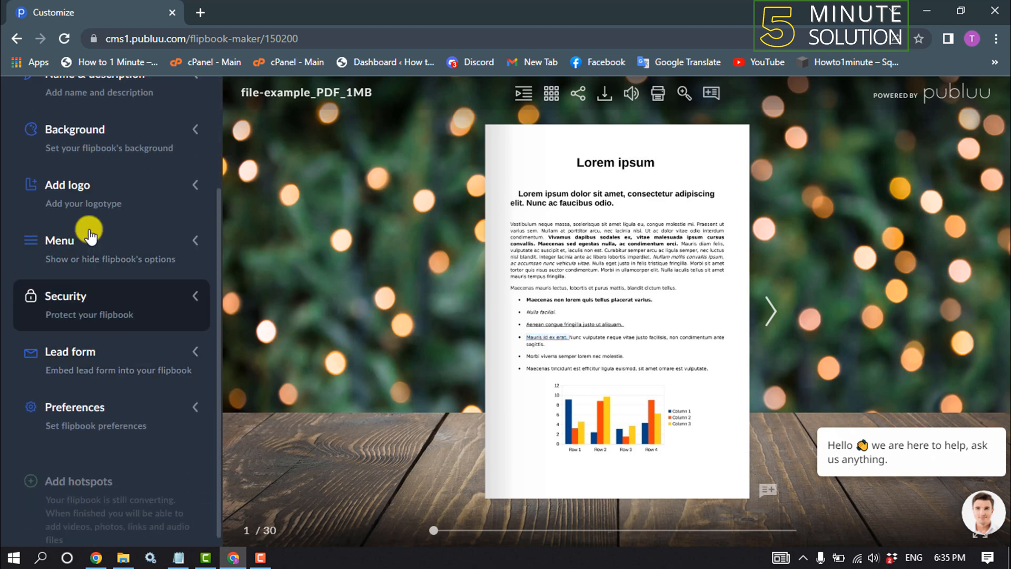
pyautogui.click(66, 185)
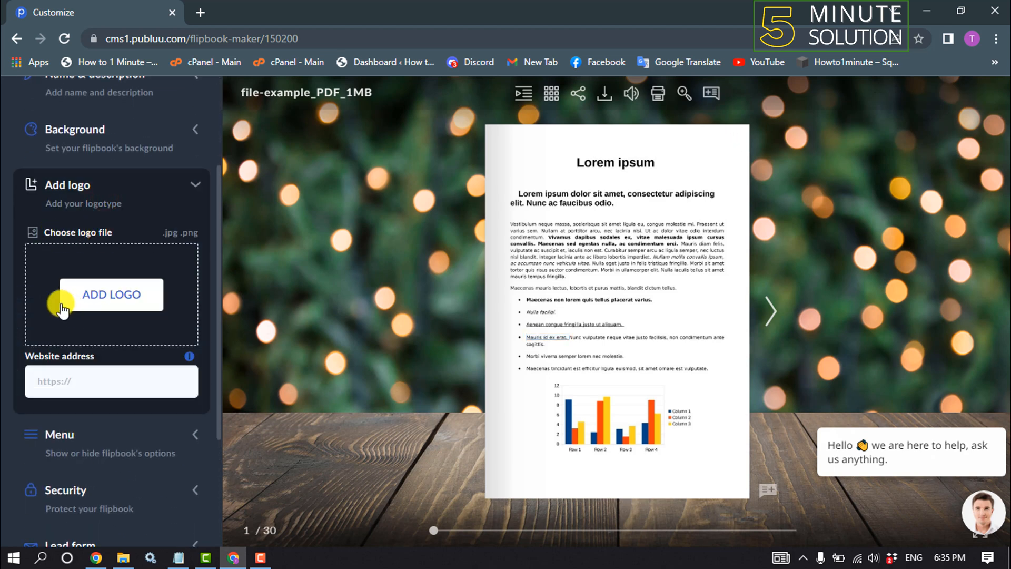
# Step: Upload 5 Minute solution-logo.png from E:\Office Documents as the flipbook logo
pyautogui.click(111, 295)
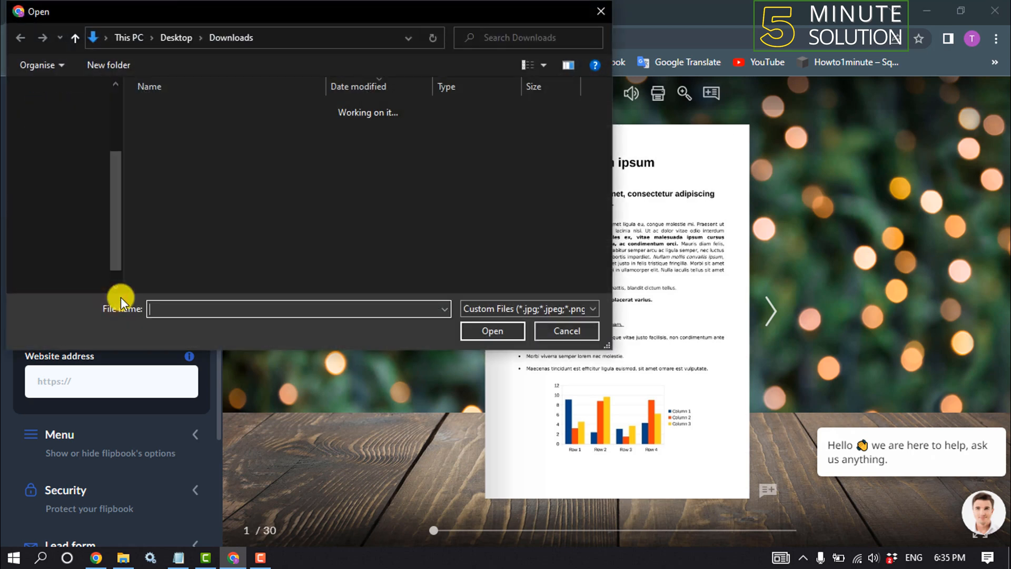
pyautogui.click(72, 251)
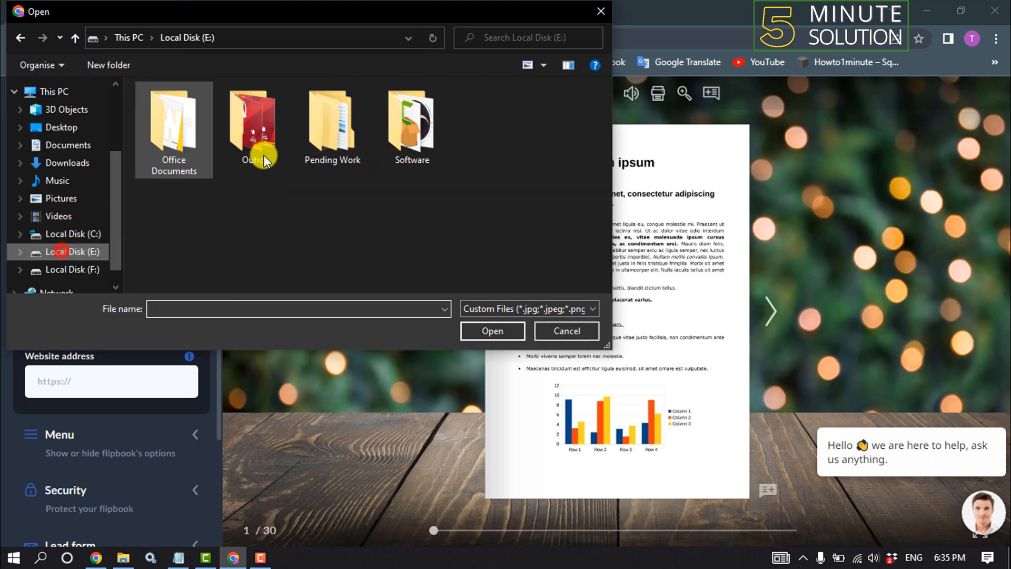
pyautogui.doubleClick(173, 129)
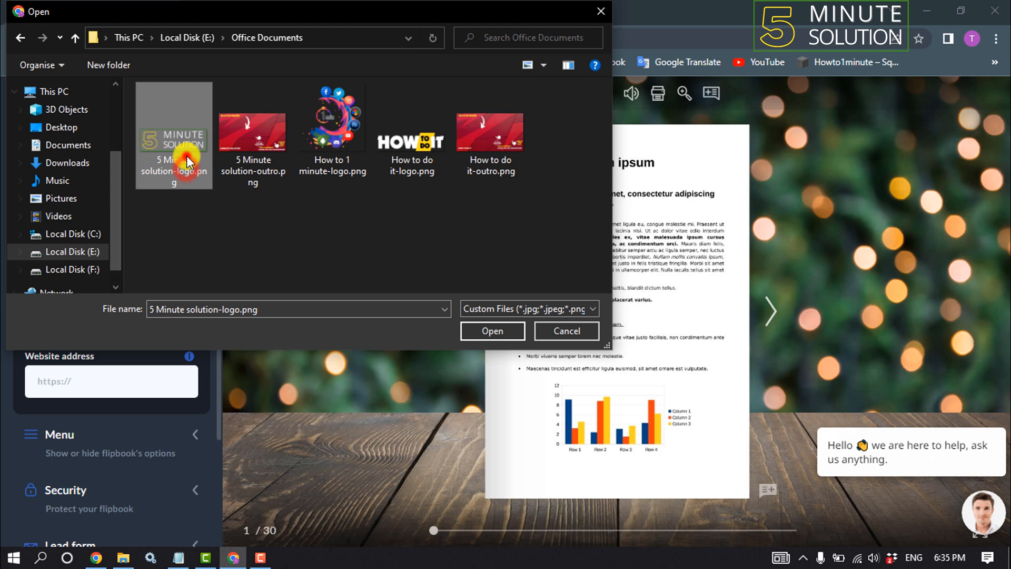
pyautogui.click(492, 331)
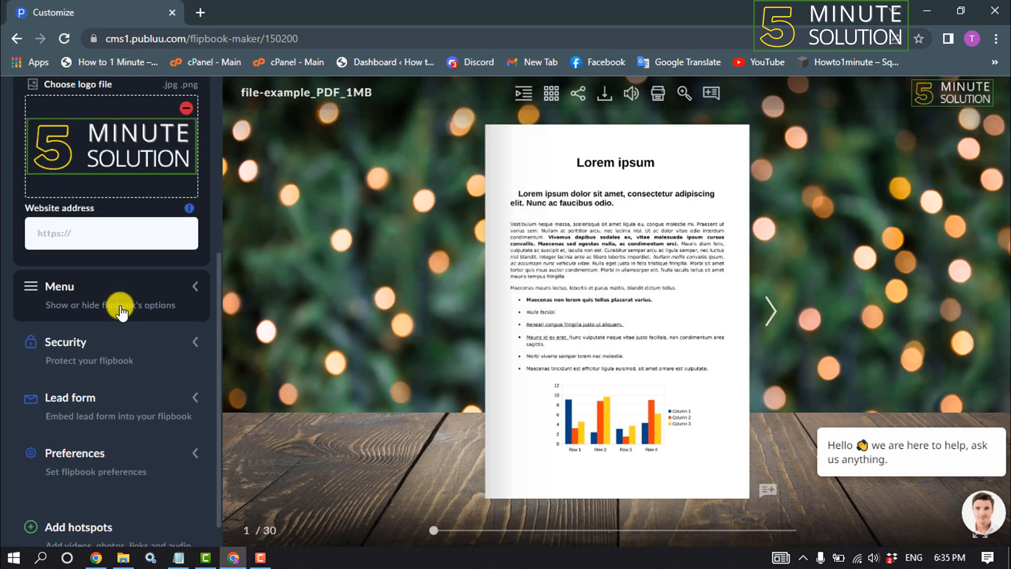
pyautogui.moveTo(929, 94)
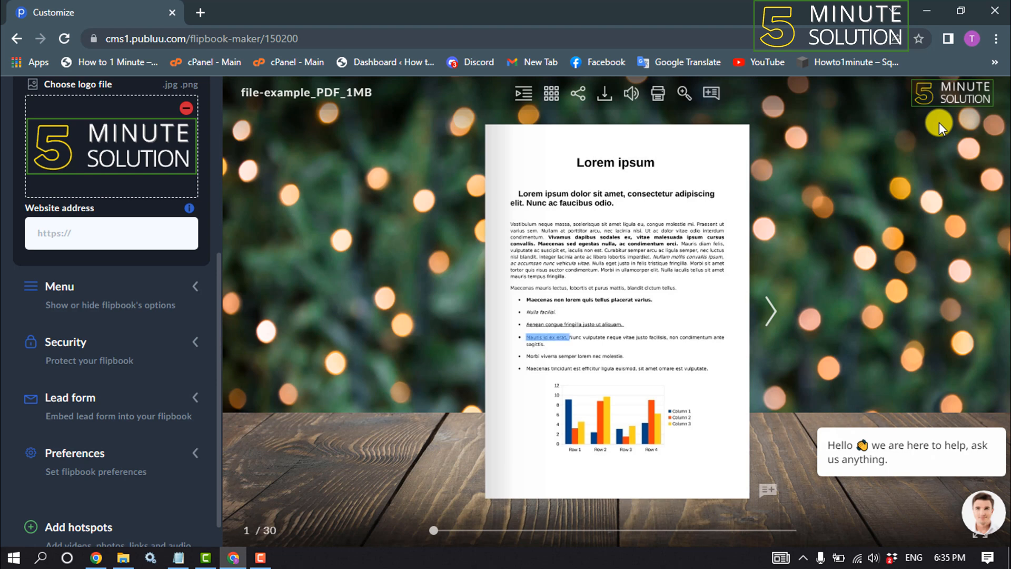
# Step: Switch off the Thumbnails, Full screen, Page slider and Zoom menu toggles
pyautogui.click(58, 287)
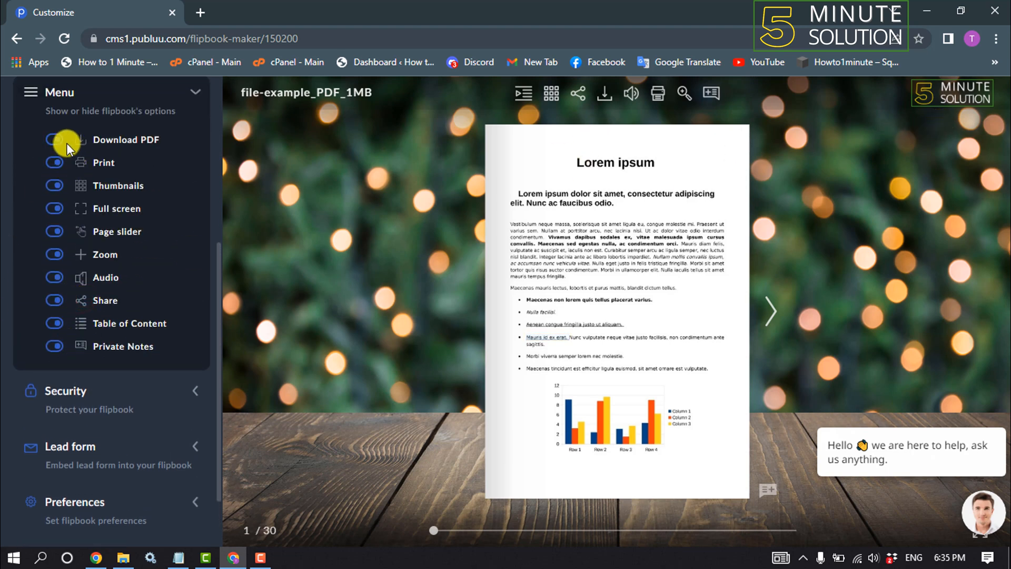
pyautogui.click(54, 139)
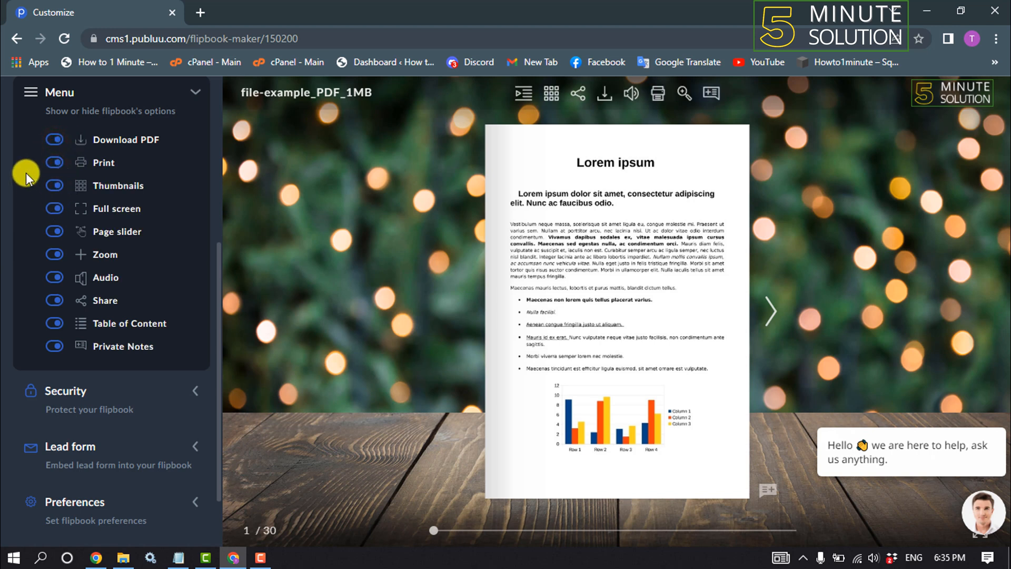
pyautogui.click(54, 186)
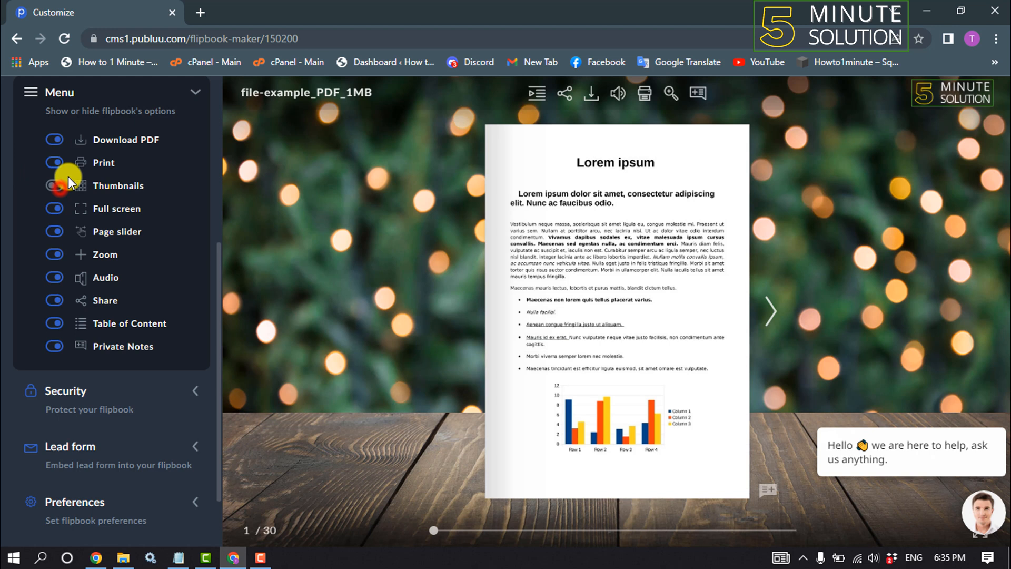
pyautogui.click(54, 185)
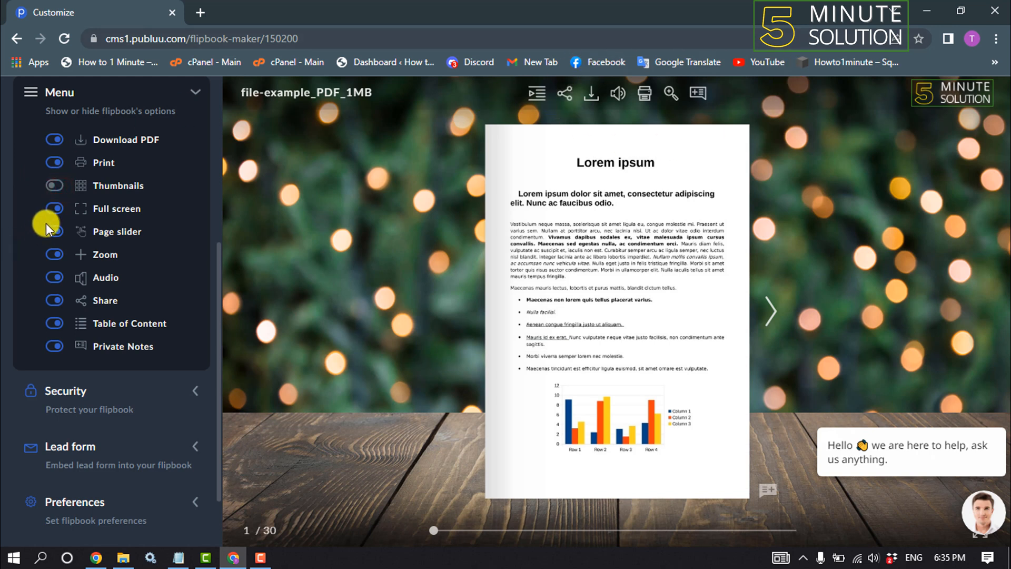
pyautogui.click(54, 232)
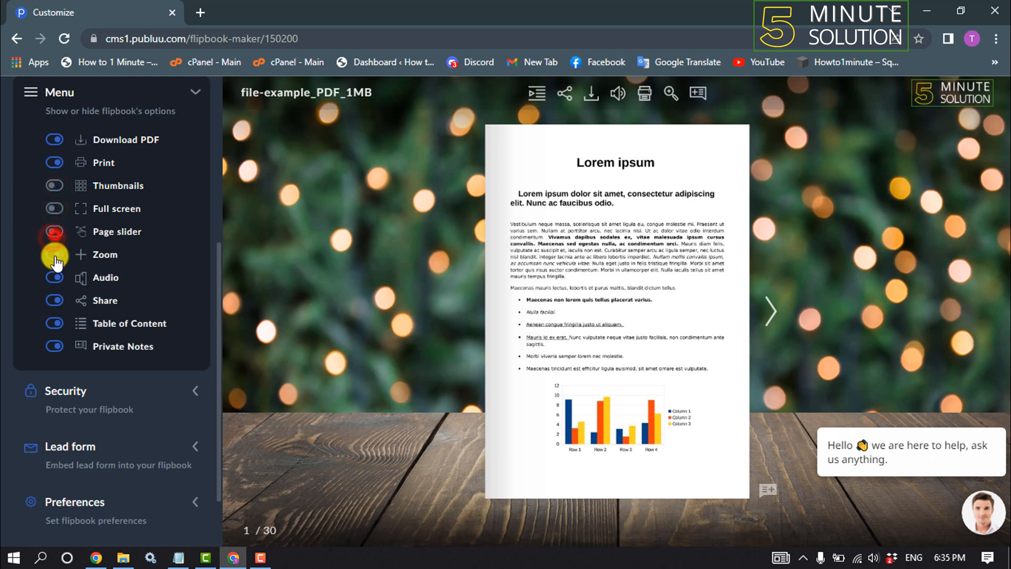
pyautogui.click(60, 91)
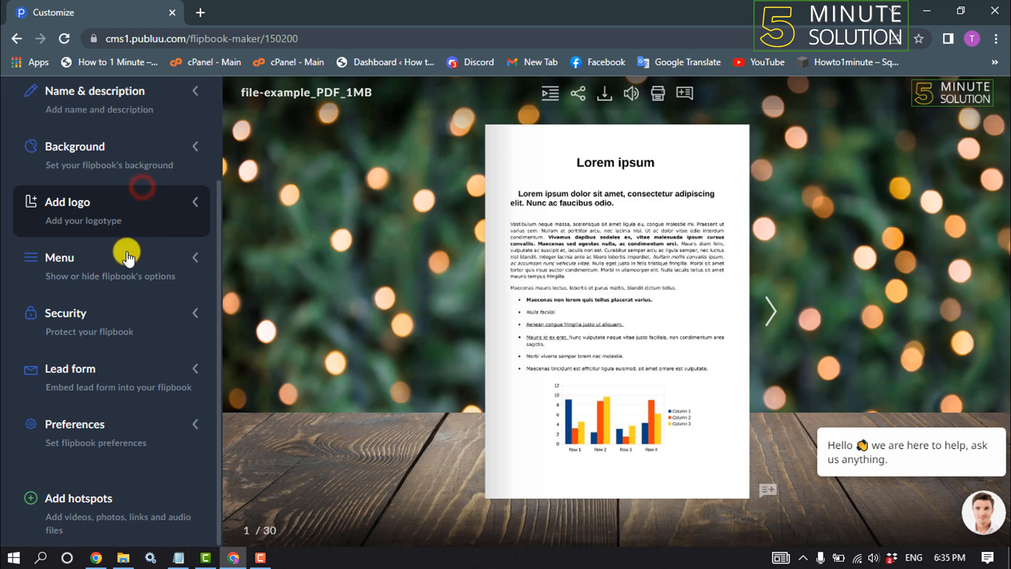
pyautogui.click(65, 313)
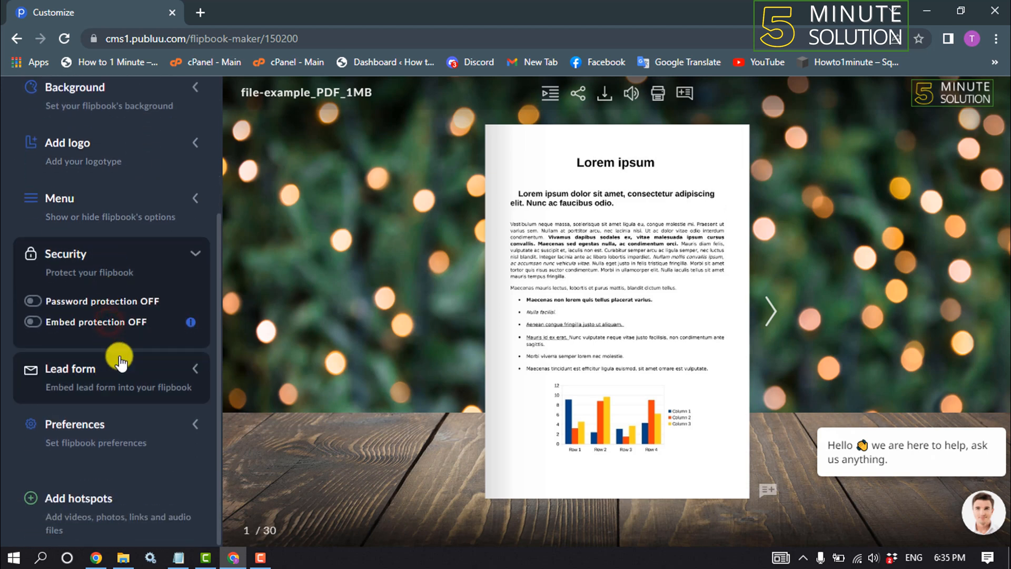
pyautogui.moveTo(113, 297)
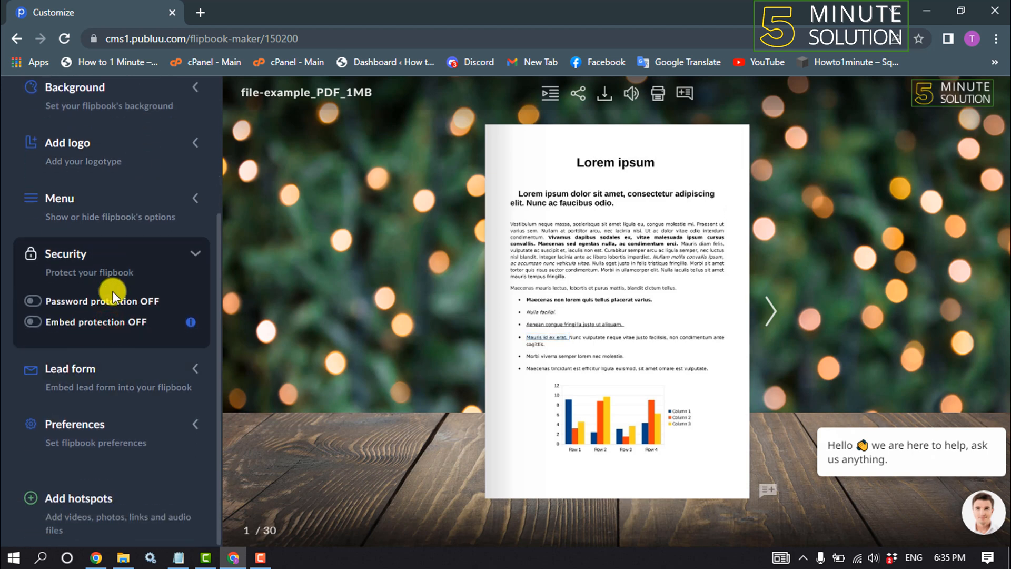
pyautogui.moveTo(411, 459)
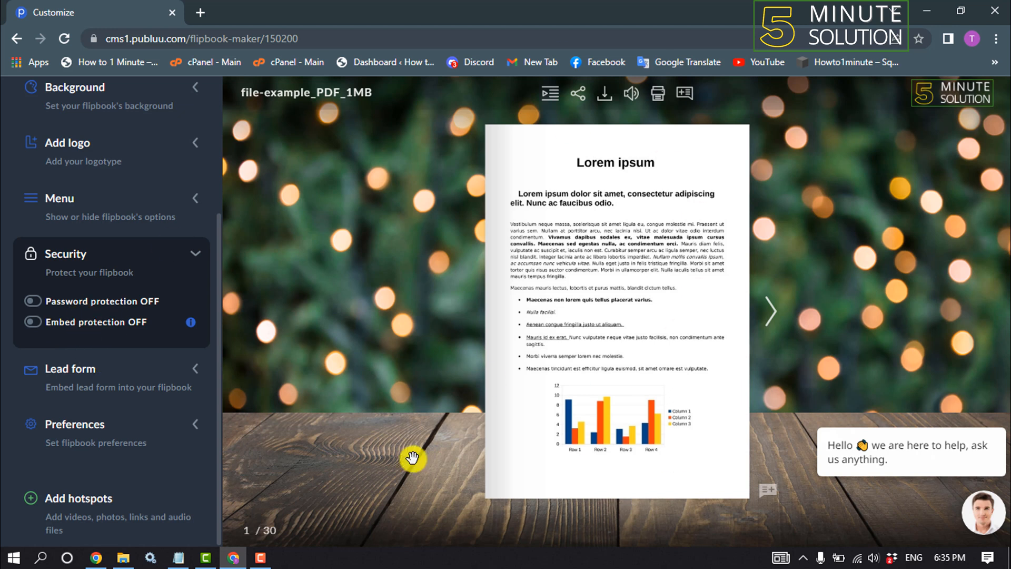
pyautogui.moveTo(693, 299)
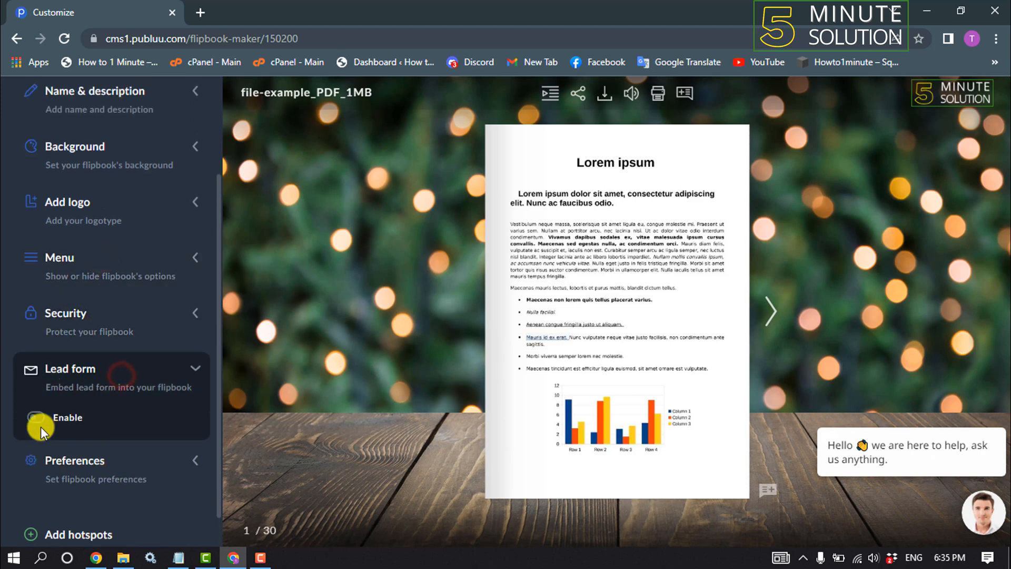
pyautogui.click(36, 417)
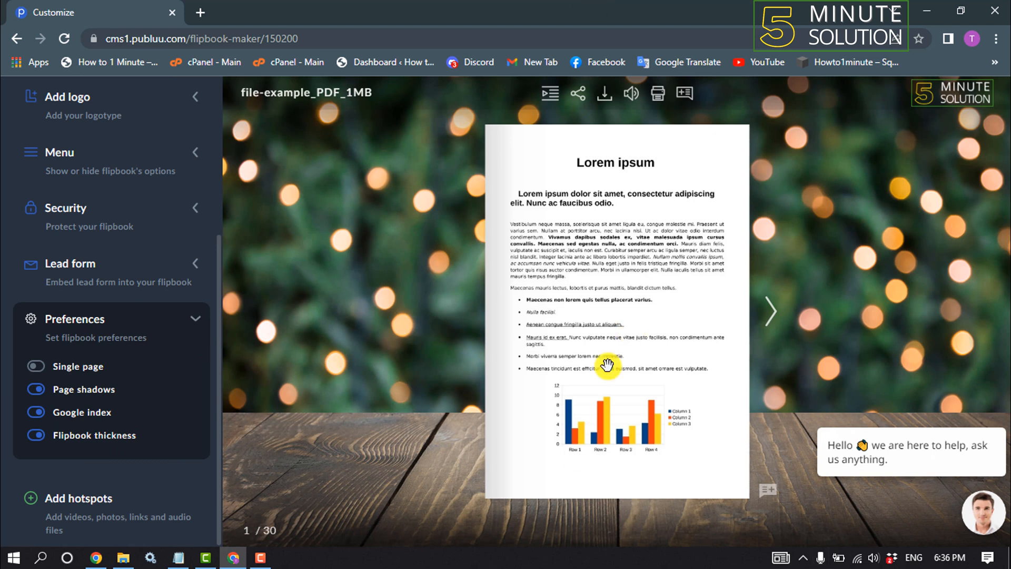
pyautogui.moveTo(310, 378)
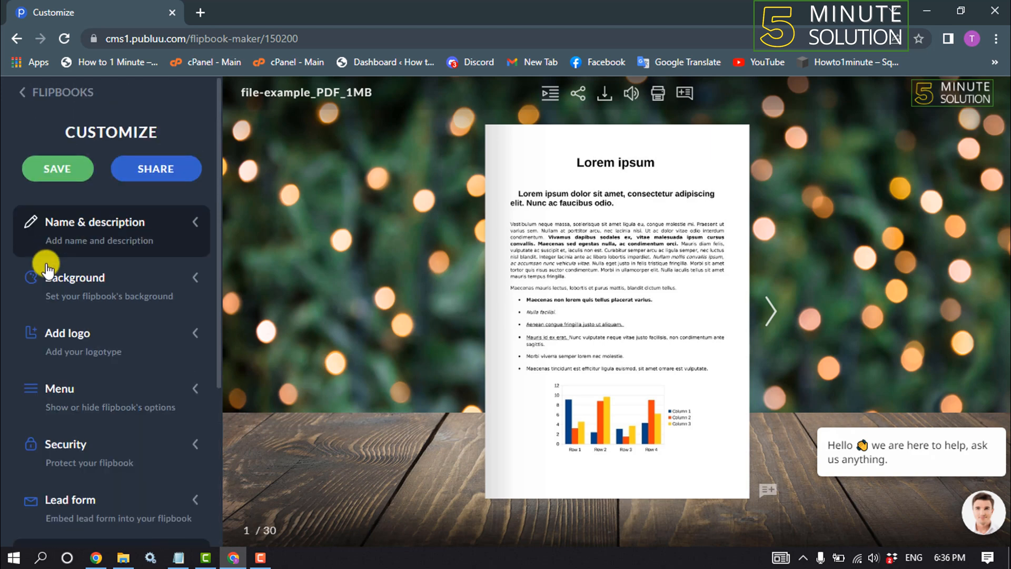
# Step: Copy the flipbook's link from the SHARE dialog's Link to your flipbook field
pyautogui.click(155, 169)
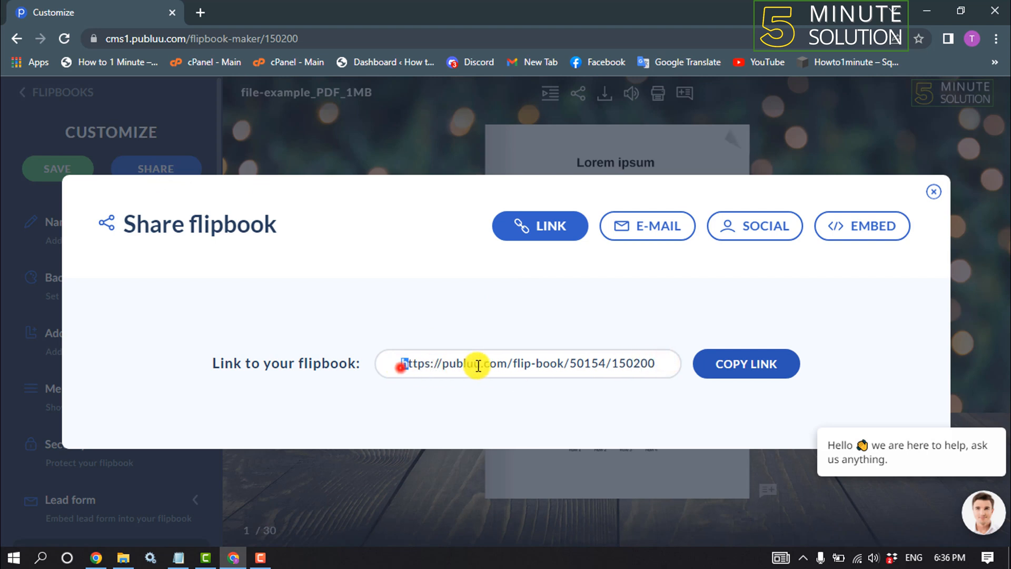
pyautogui.click(746, 364)
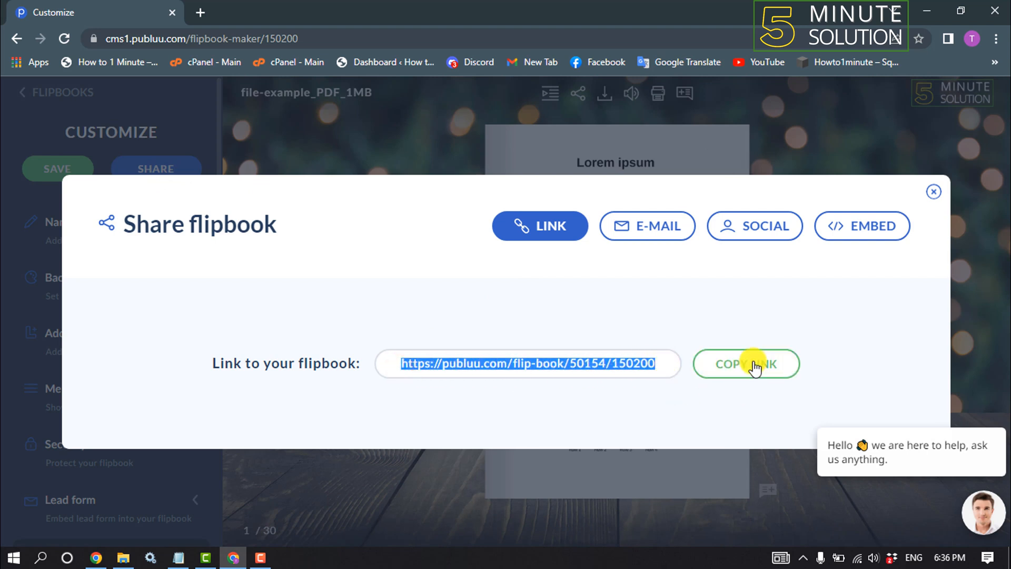
pyautogui.click(746, 364)
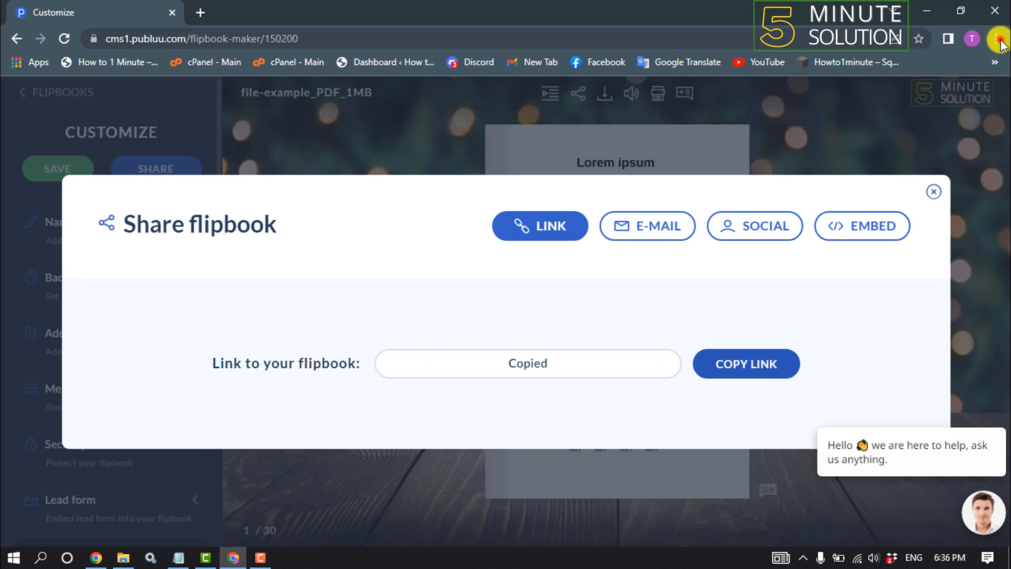